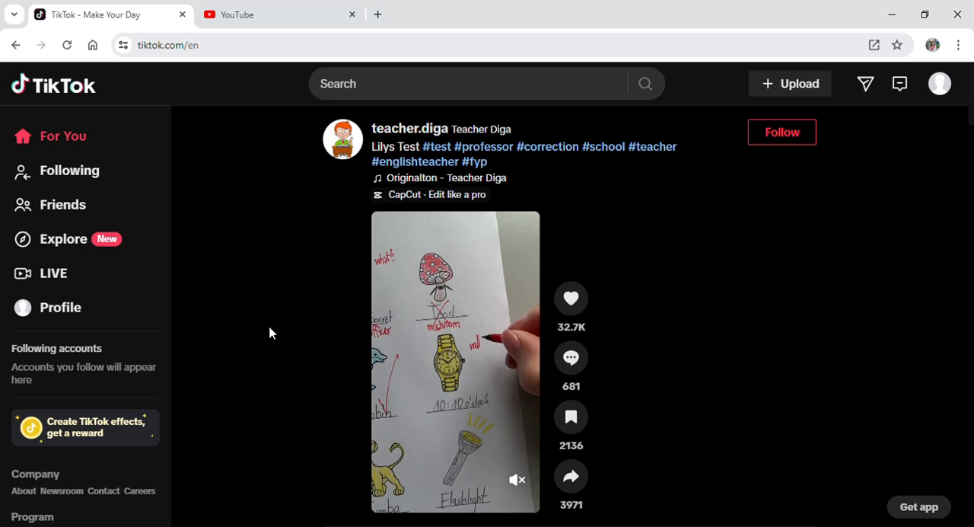
# - Go to your profile, select the Videos tab, and scroll to the empty uploads area
pyautogui.scroll(-3)
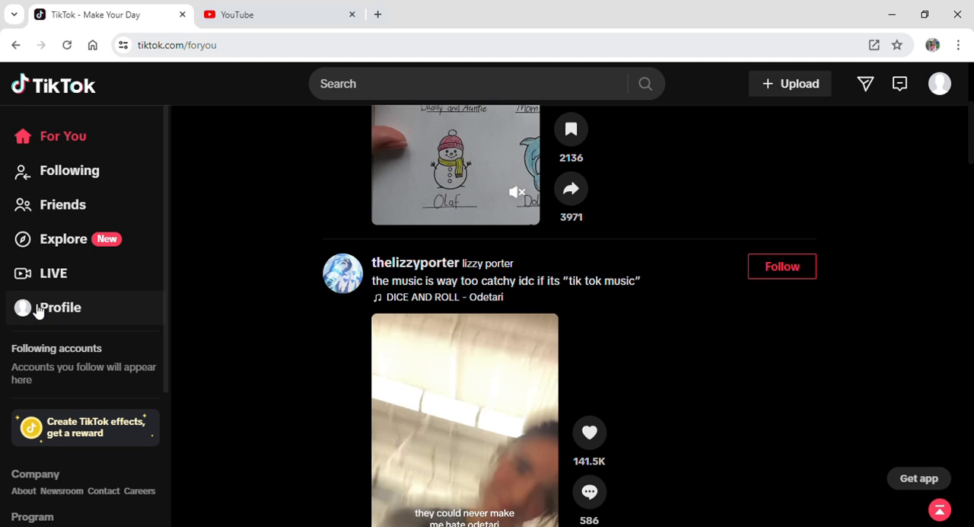
pyautogui.click(60, 307)
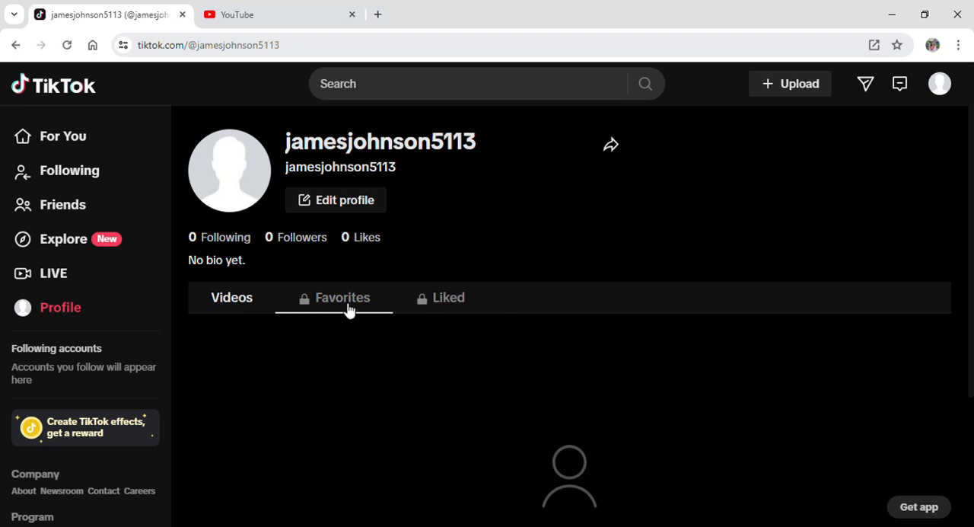
pyautogui.click(231, 297)
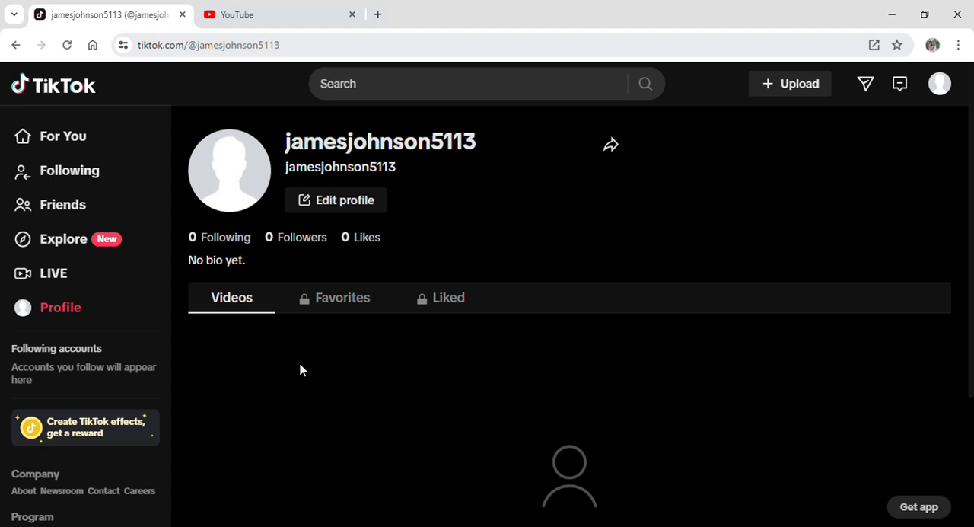
pyautogui.scroll(-3)
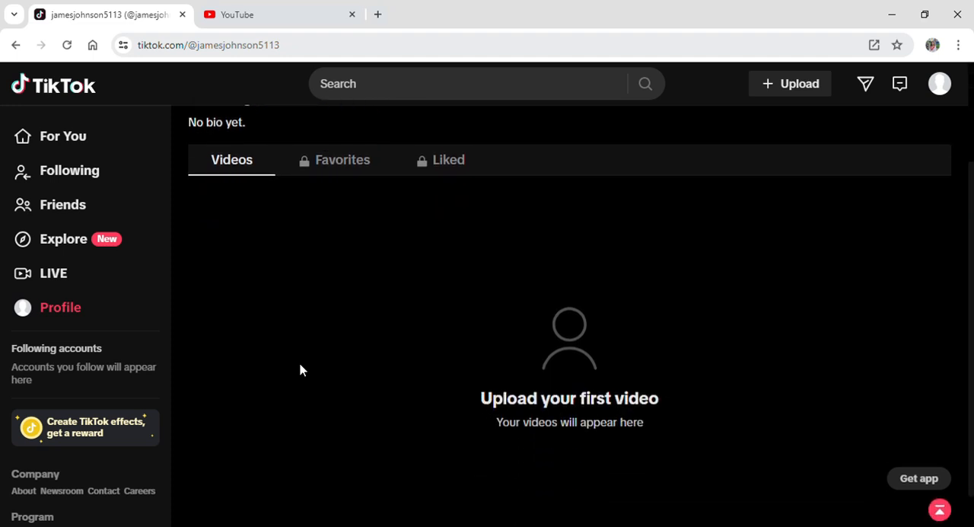